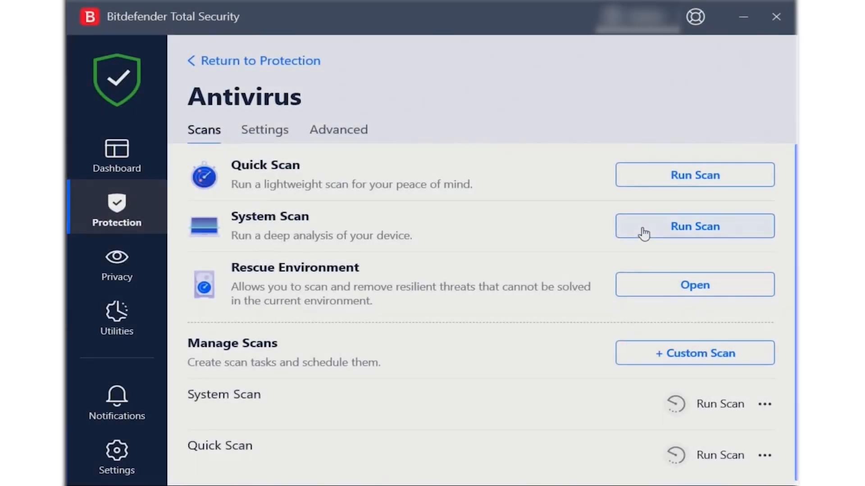
Step: Scroll past the Surfshark plan cards to the Starter, One and One+ feature comparison table
{"action": "left_click", "coordinate": [694, 225]}
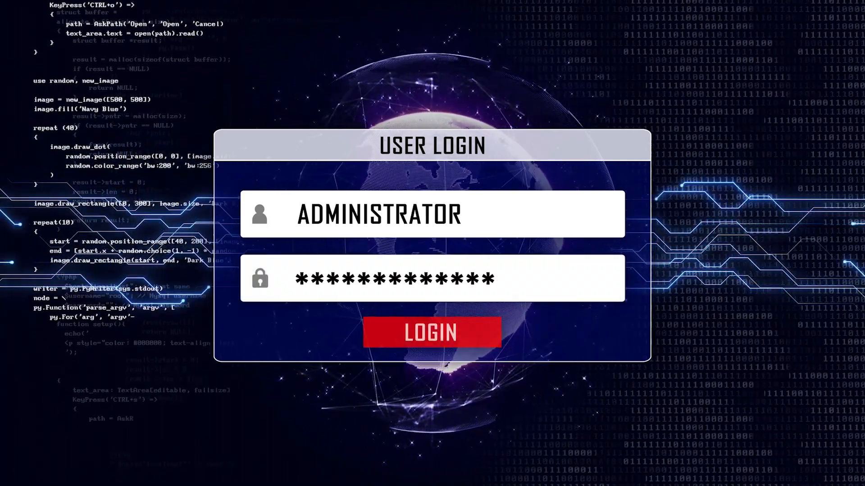
{"action": "left_click", "coordinate": [432, 333]}
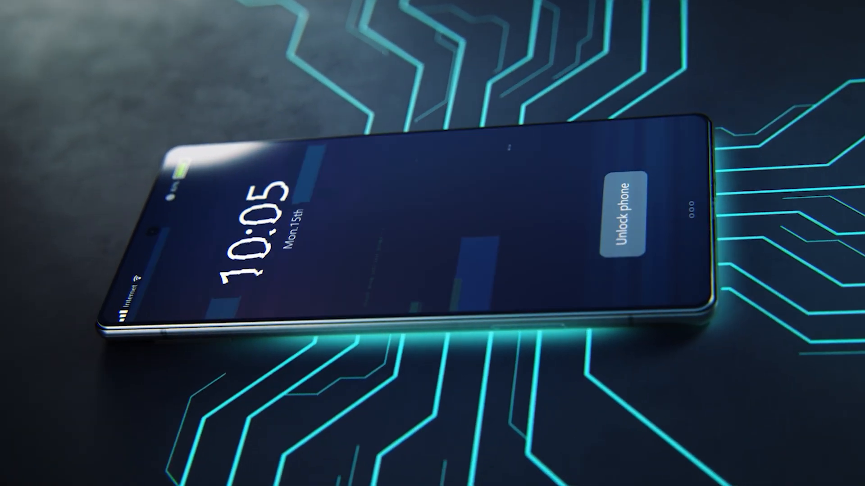
{"action": "left_click", "coordinate": [626, 211]}
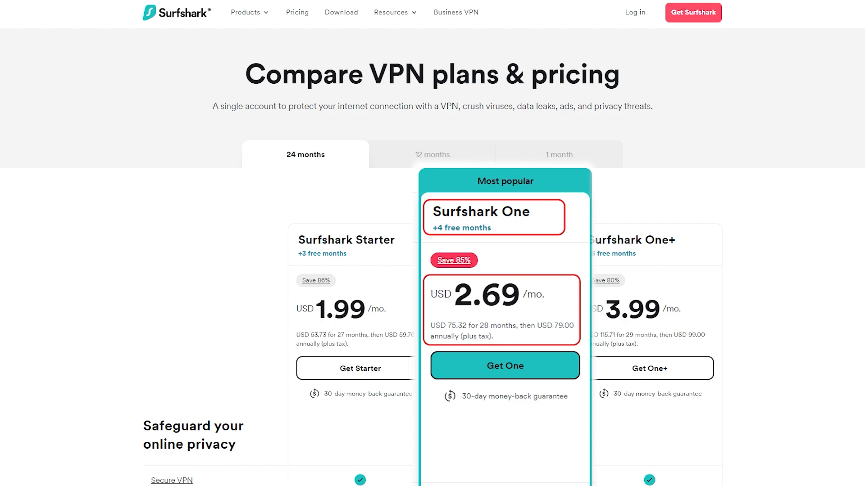
{"action": "scroll", "scroll_direction": "down", "scroll_amount": 3}
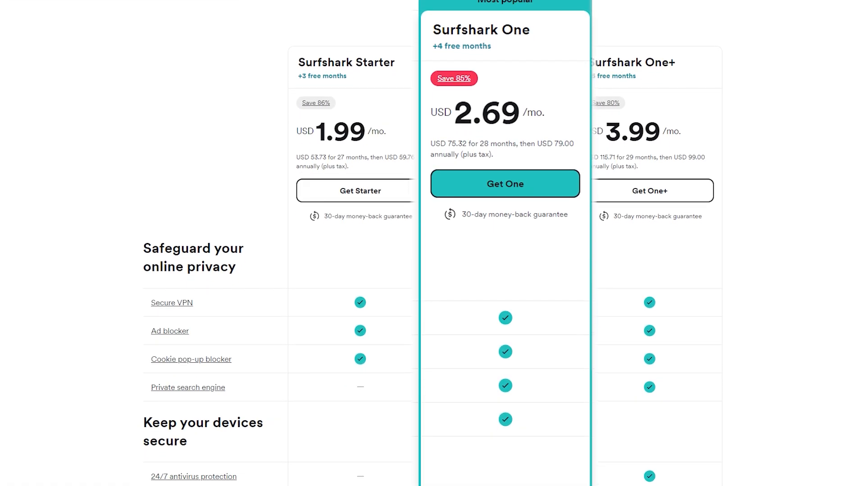
{"action": "scroll", "scroll_direction": "down", "scroll_amount": 3}
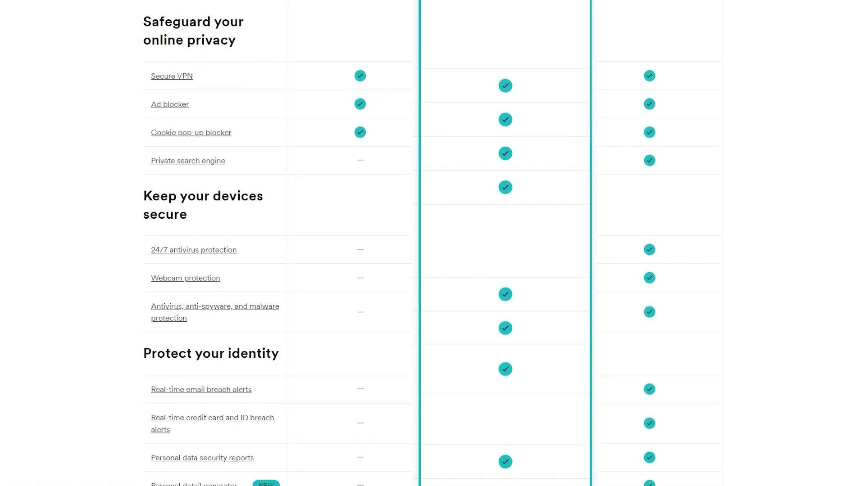
{"action": "scroll", "scroll_direction": "down", "scroll_amount": 3}
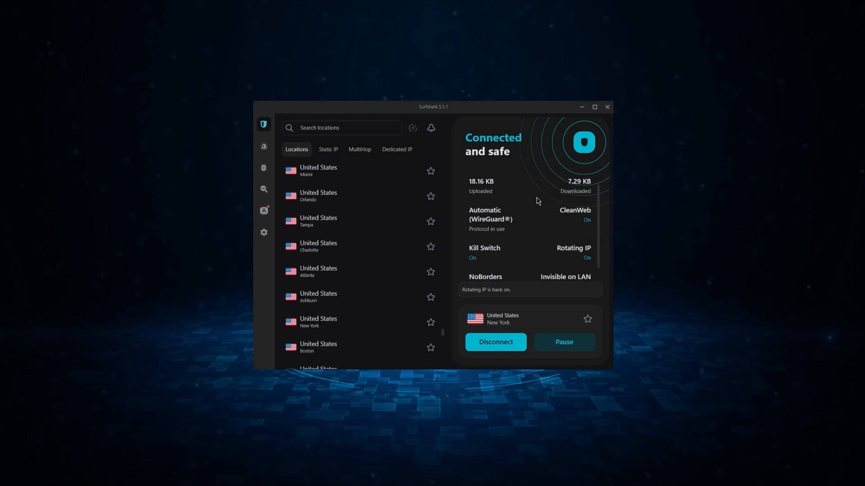
{"action": "left_click", "coordinate": [263, 168]}
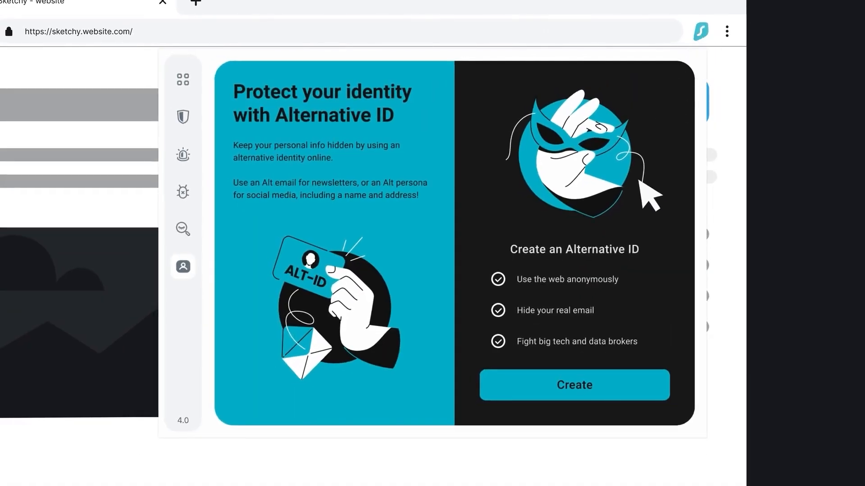
{"action": "left_click", "coordinate": [573, 385]}
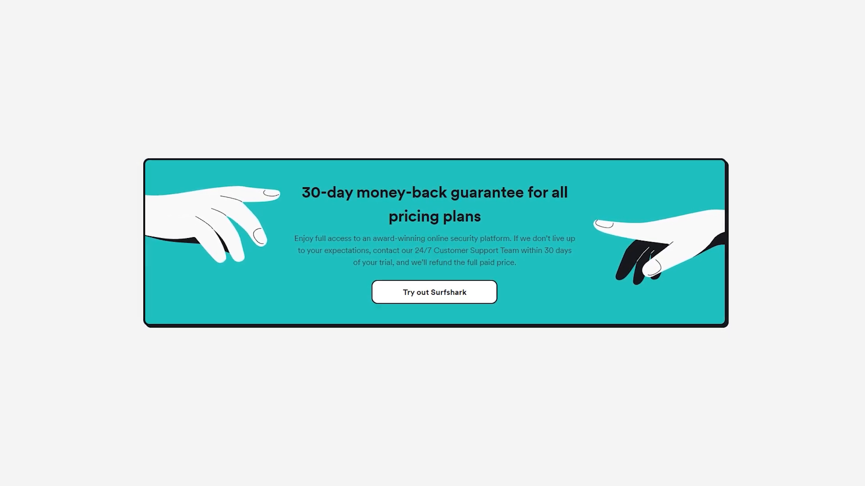
{"action": "scroll", "scroll_direction": "down", "scroll_amount": 3}
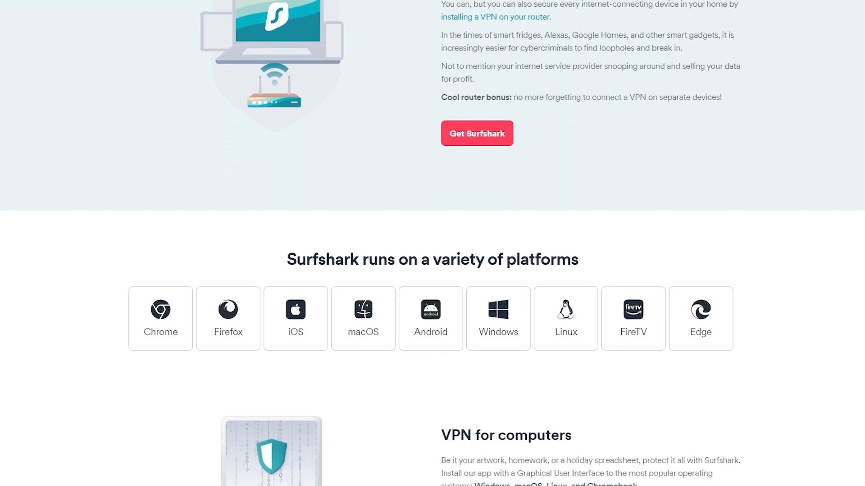
{"action": "mouse_move", "coordinate": [362, 319]}
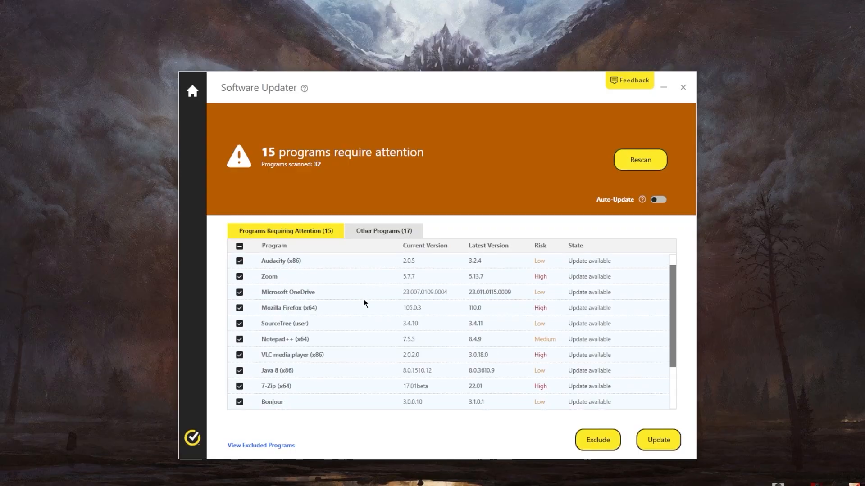
Step: Review the Other Programs (17) list of up-to-date software, then close Software Updater
{"action": "scroll", "scroll_direction": "down", "scroll_amount": 3}
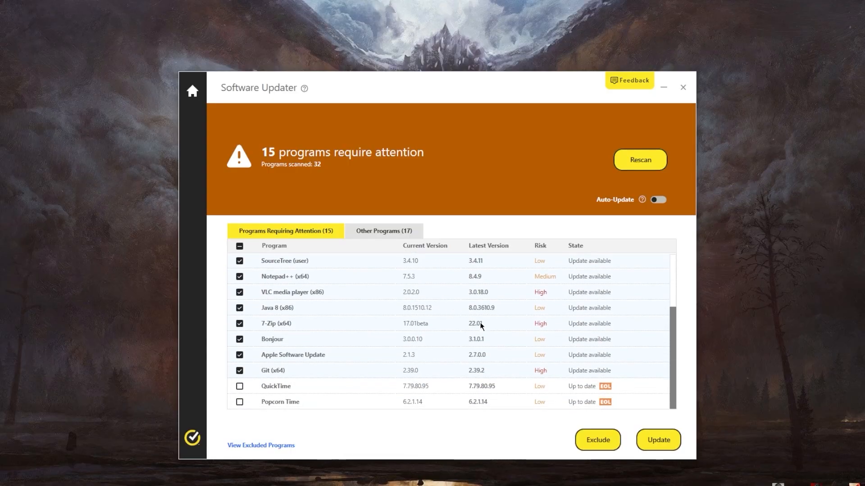
{"action": "left_click", "coordinate": [383, 231]}
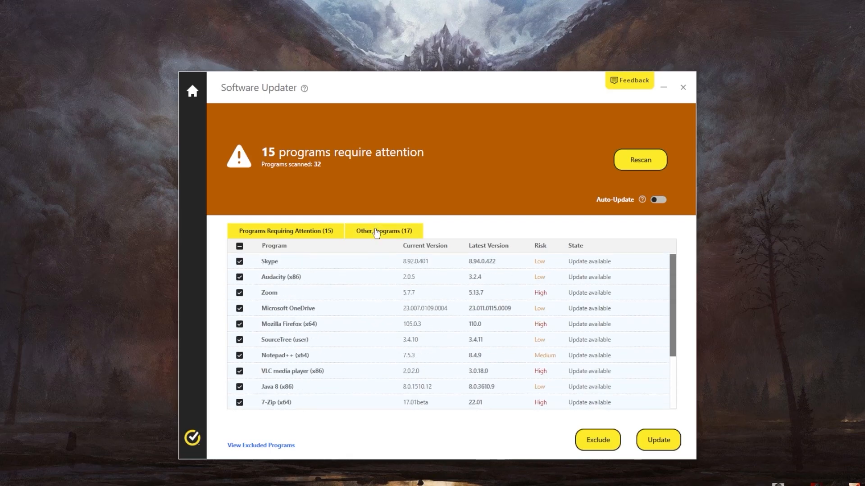
{"action": "left_click", "coordinate": [383, 231]}
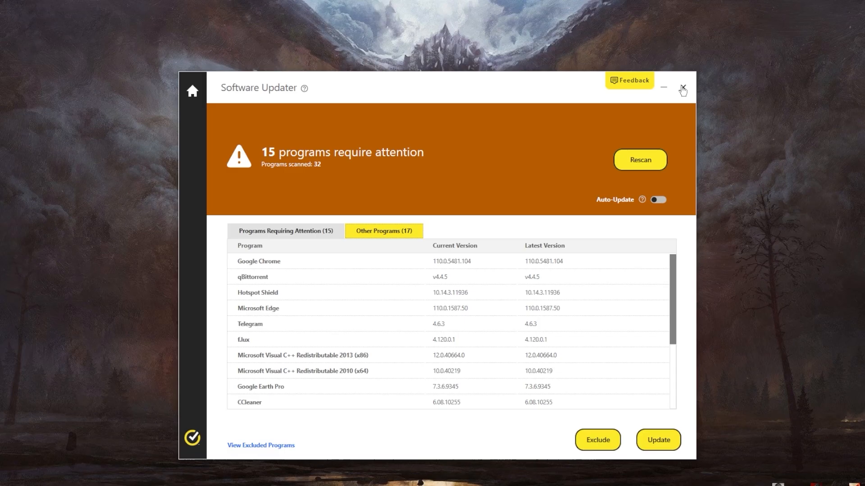
{"action": "left_click", "coordinate": [683, 87]}
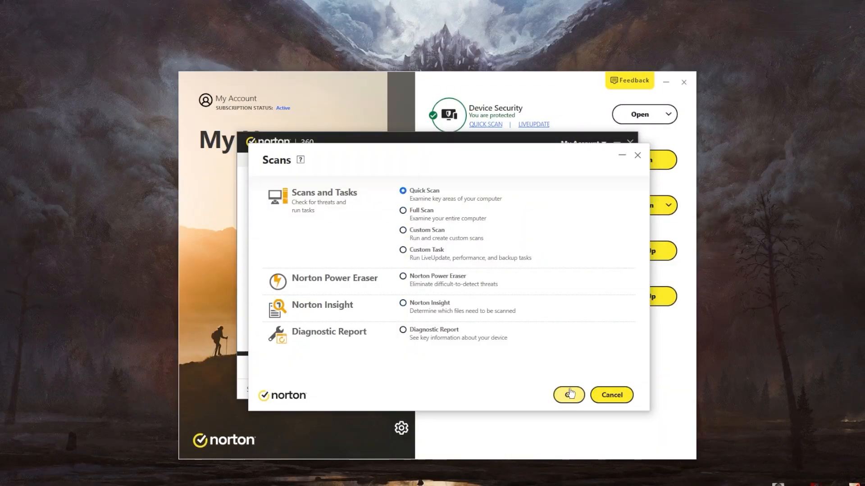
Step: Launch a Quick Scan from the Scans dialog to check commonly infected areas and startup files
{"action": "left_click", "coordinate": [569, 395]}
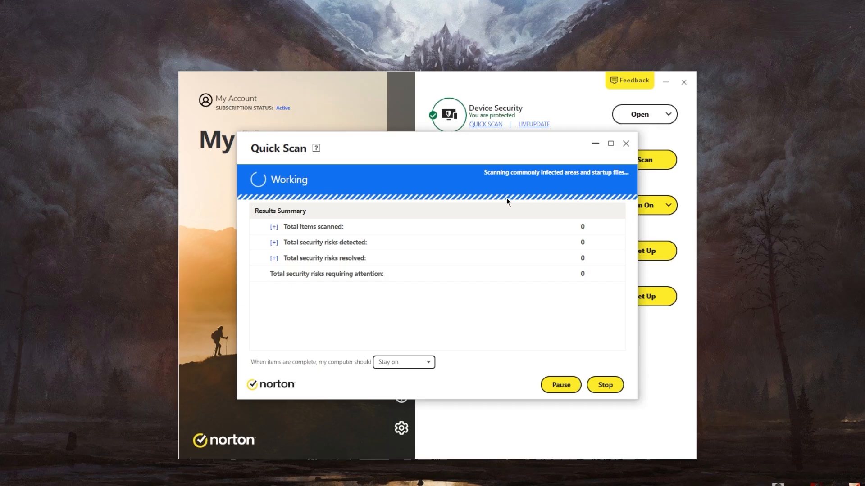